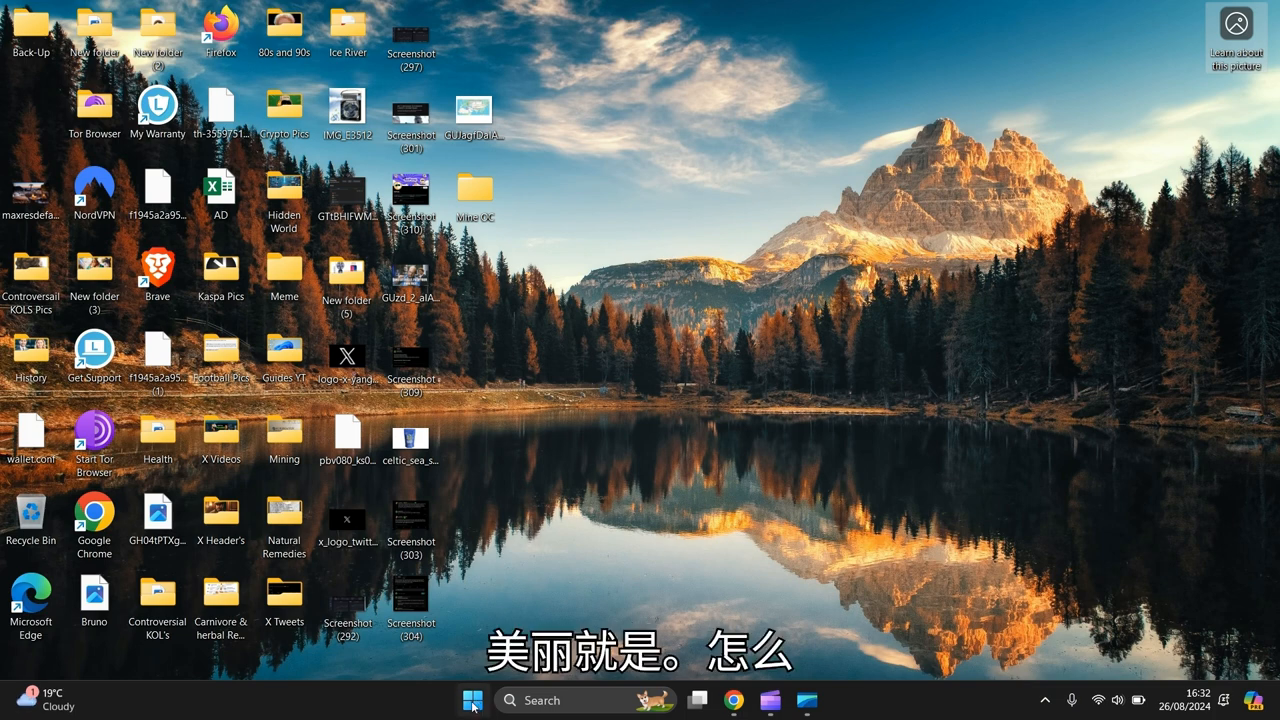
Step: Bring up the Start menu with pinned apps and recommended files
{"action": "left_click", "coordinate": [472, 700]}
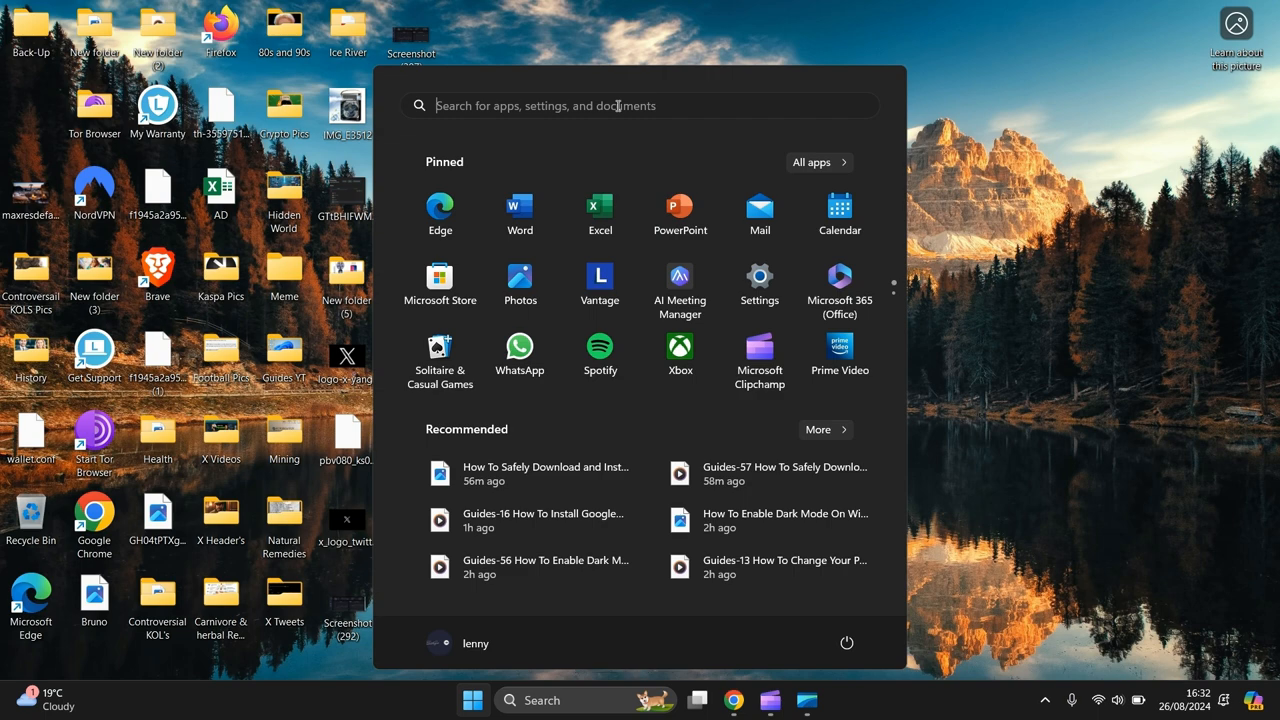
{"action": "mouse_move", "coordinate": [760, 284]}
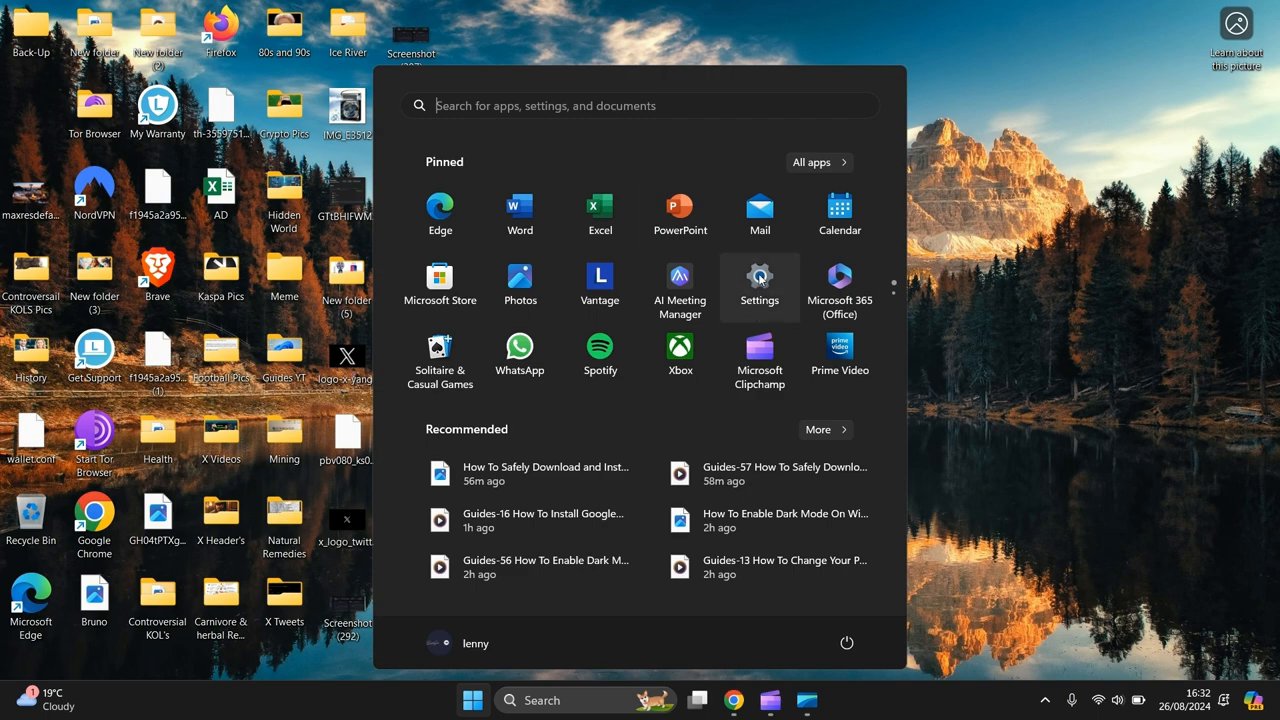
Step: Launch Settings from Start and go to the Windows Update page
{"action": "left_click", "coordinate": [760, 276]}
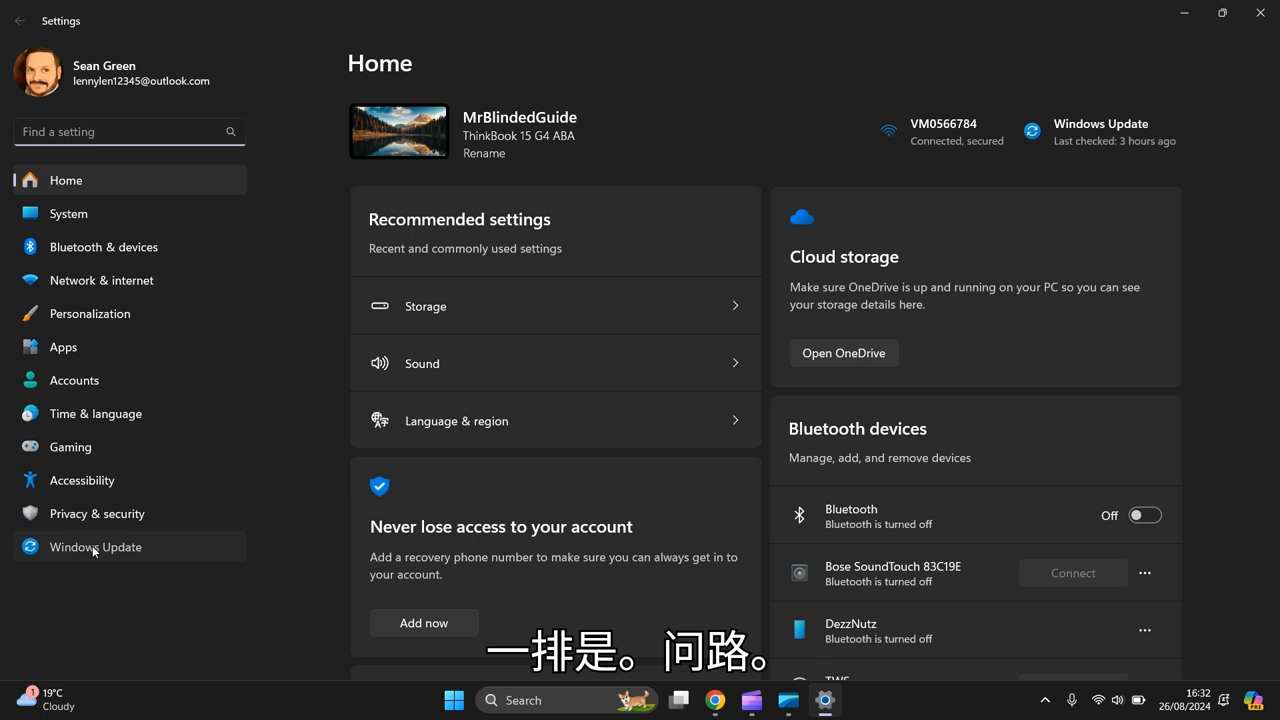
{"action": "left_click", "coordinate": [96, 546]}
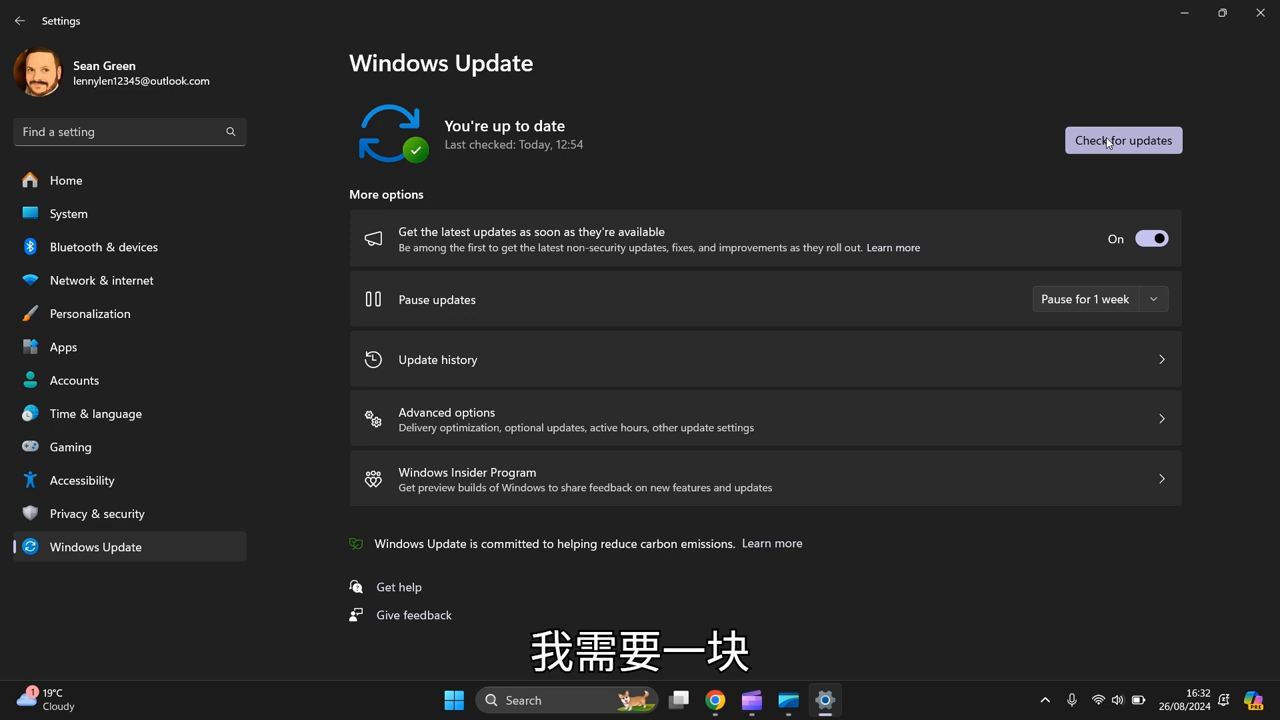
Step: Run a fresh update check to find the Defender security intelligence update KB2267602
{"action": "left_click", "coordinate": [1122, 140]}
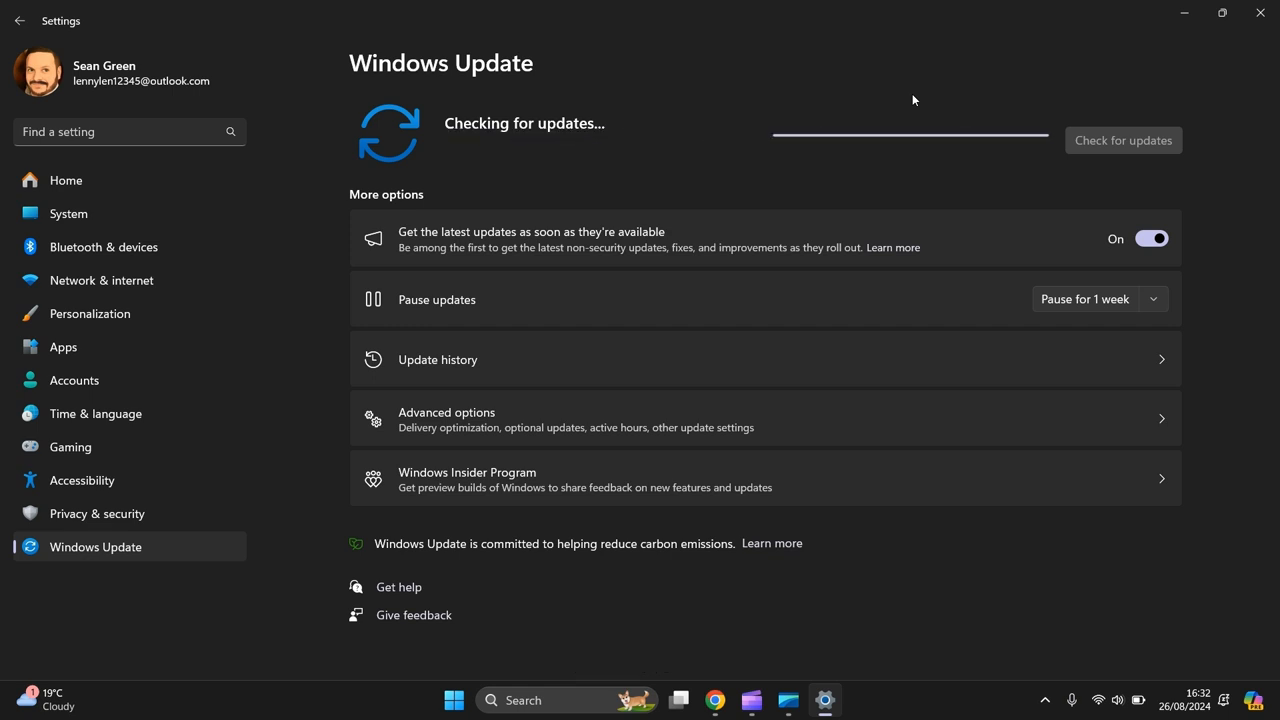
{"action": "mouse_move", "coordinate": [1152, 250]}
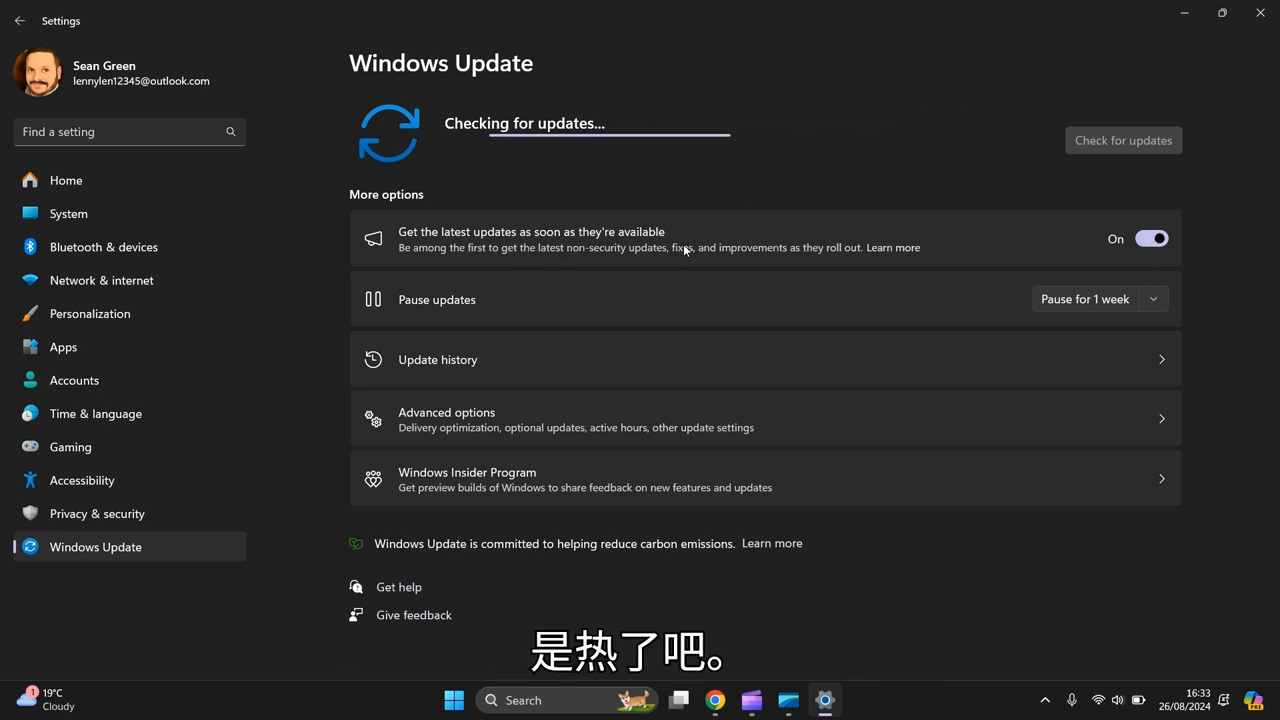
{"action": "mouse_move", "coordinate": [1020, 302]}
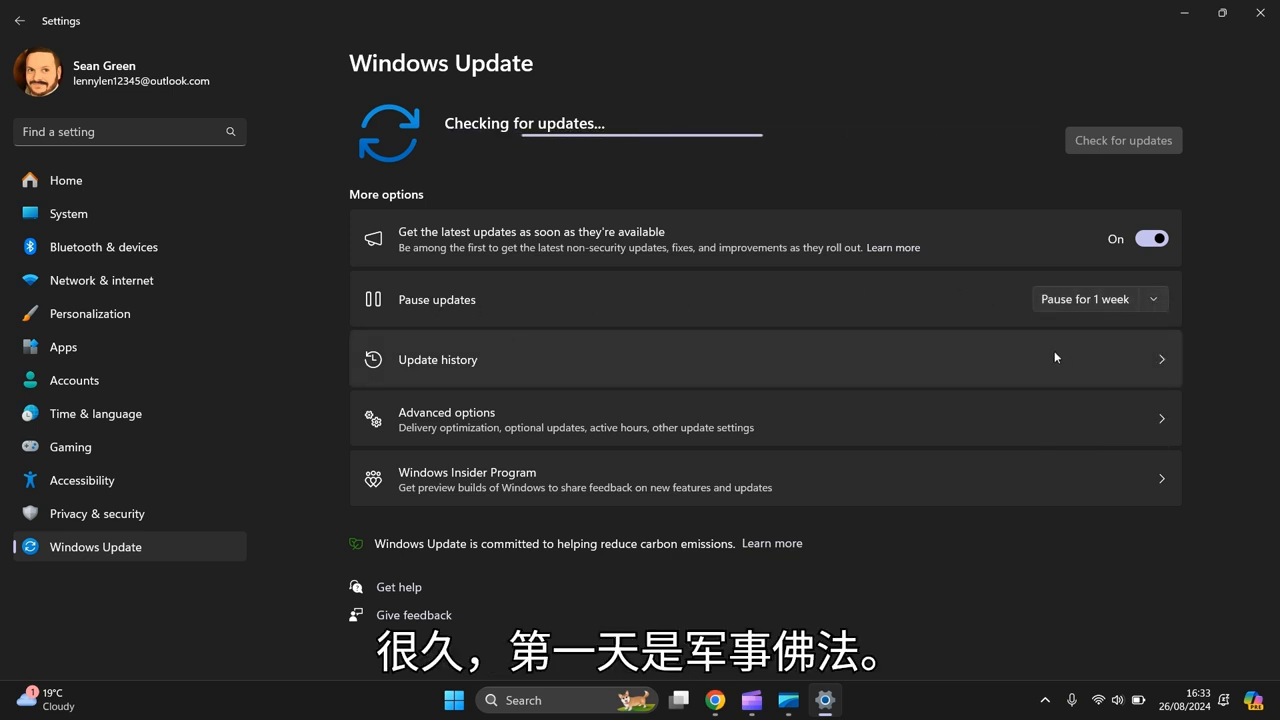
{"action": "mouse_move", "coordinate": [880, 100]}
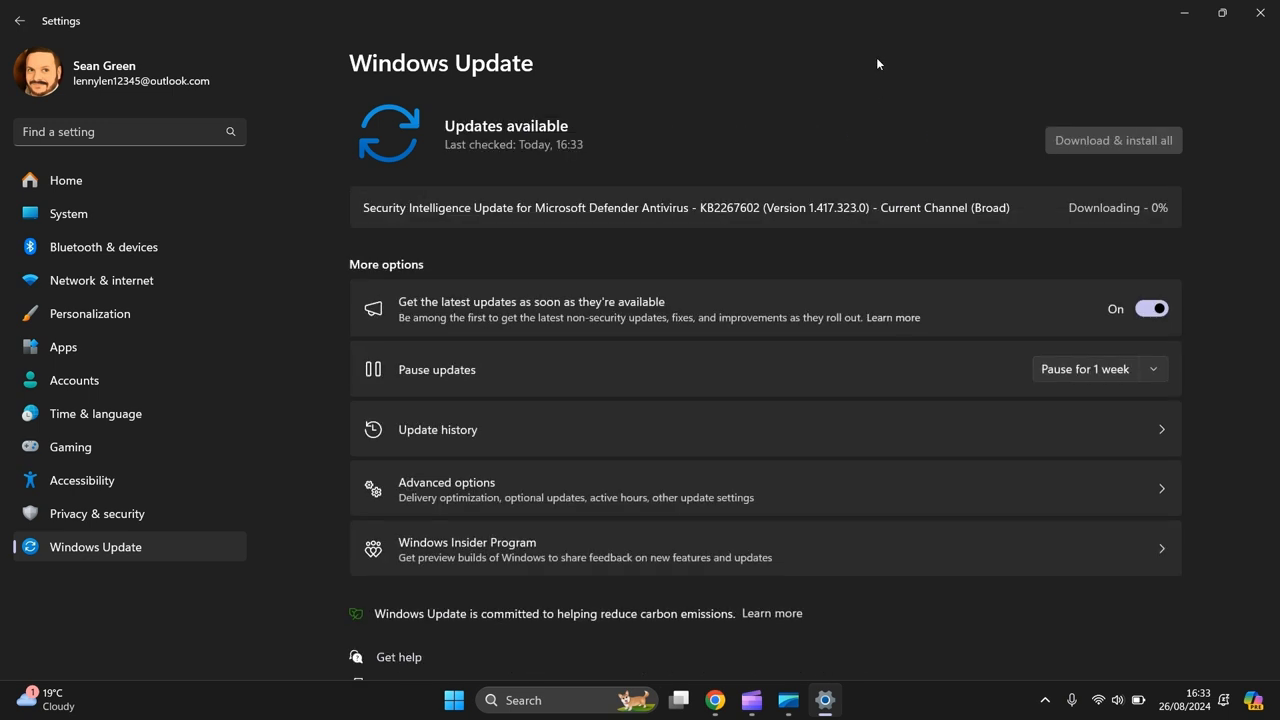
Step: Download and install the Defender security intelligence update KB2267602
{"action": "left_click", "coordinate": [1112, 140]}
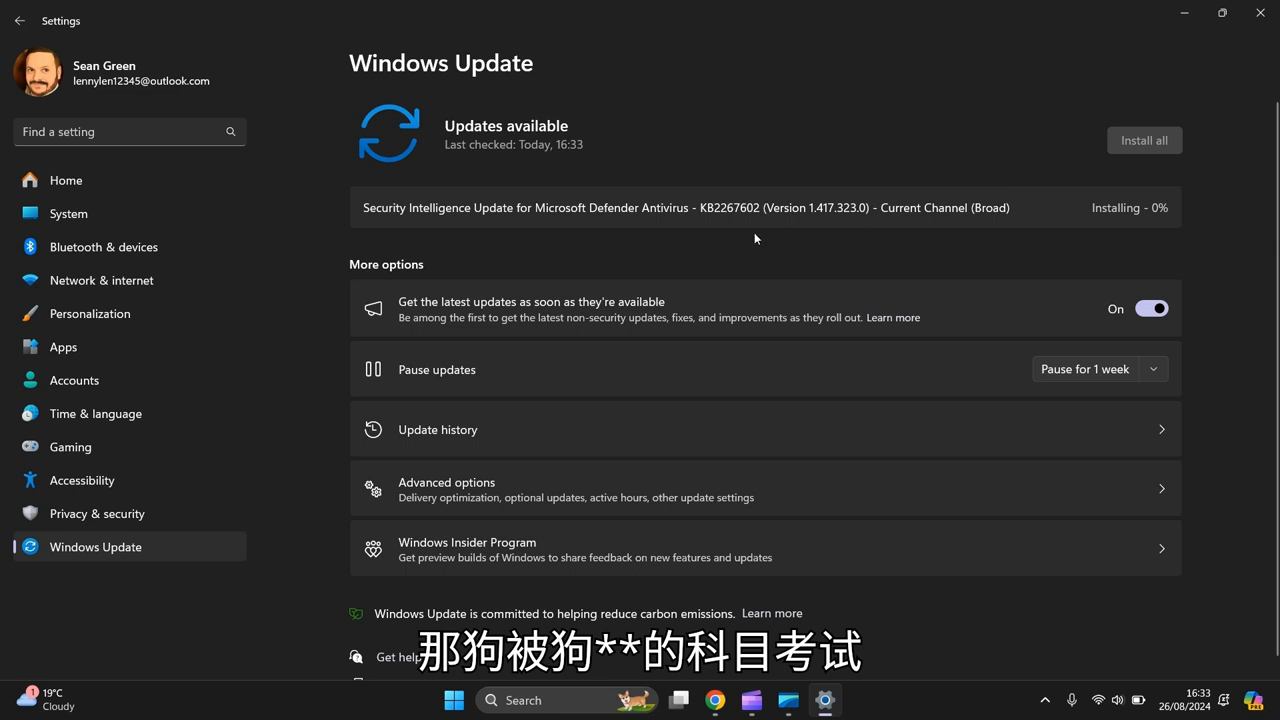
{"action": "mouse_move", "coordinate": [816, 222]}
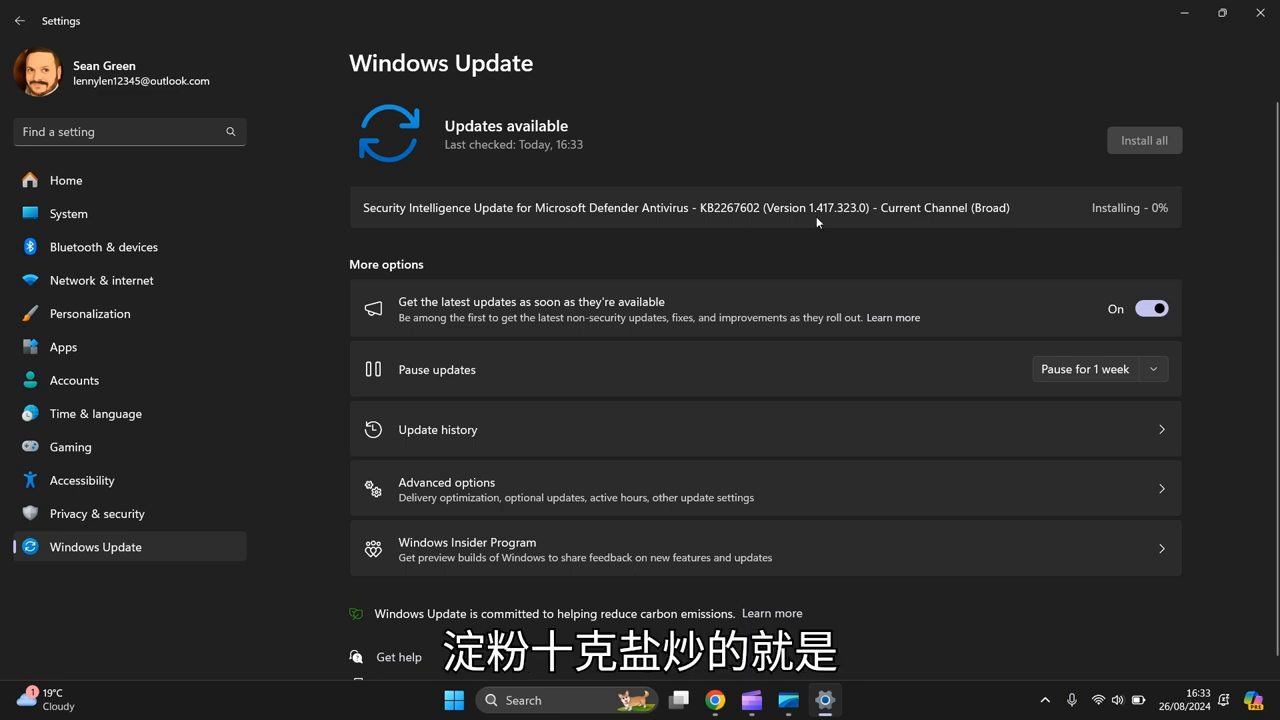
{"action": "mouse_move", "coordinate": [418, 224]}
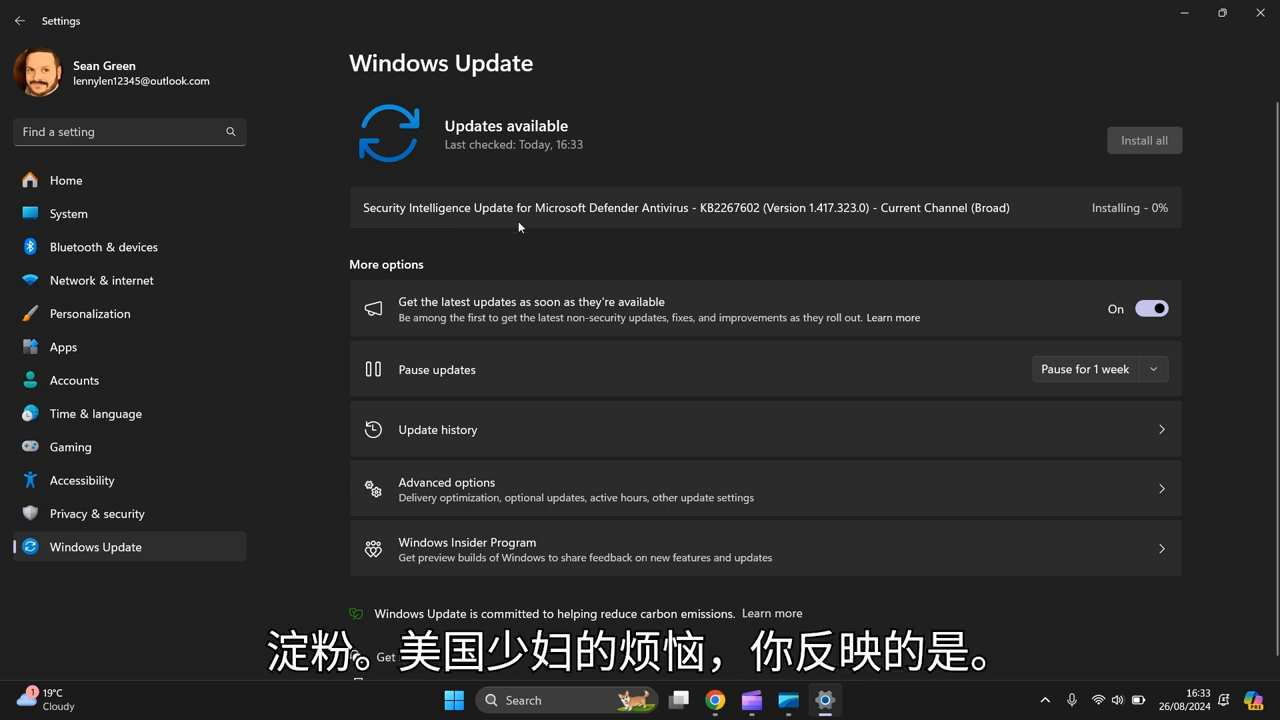
{"action": "mouse_move", "coordinate": [1204, 188]}
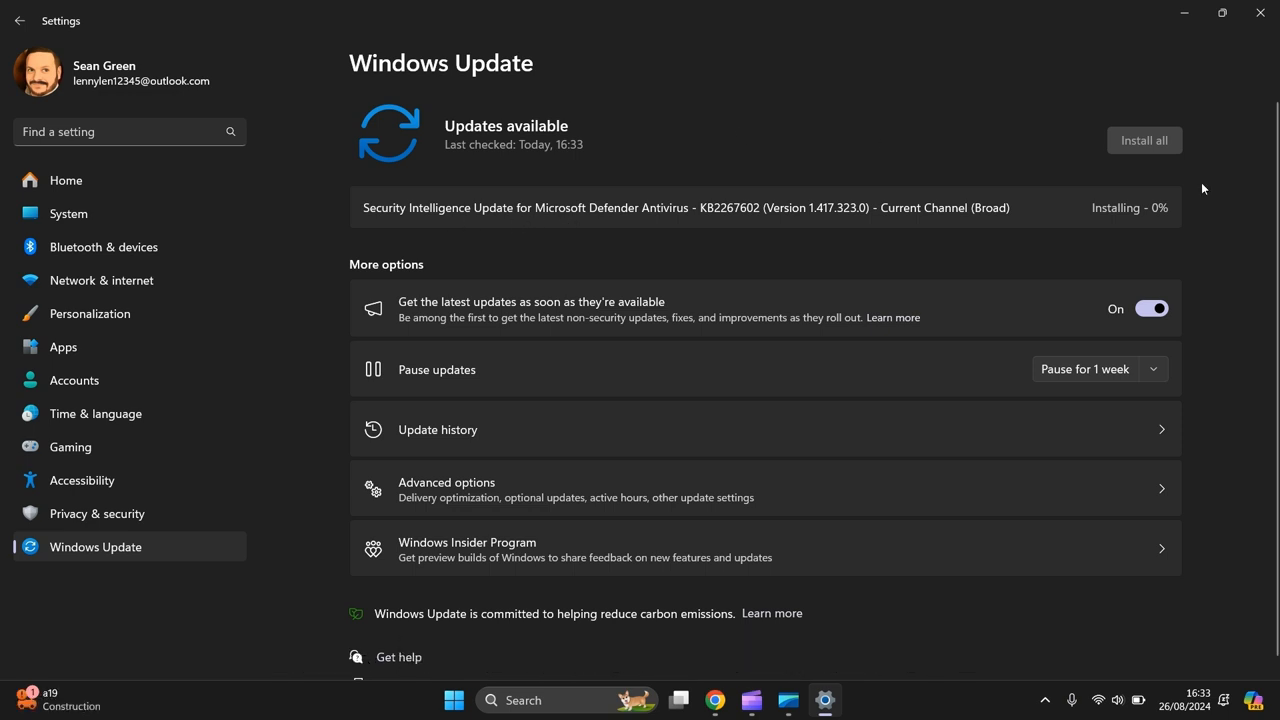
{"action": "mouse_move", "coordinate": [868, 104]}
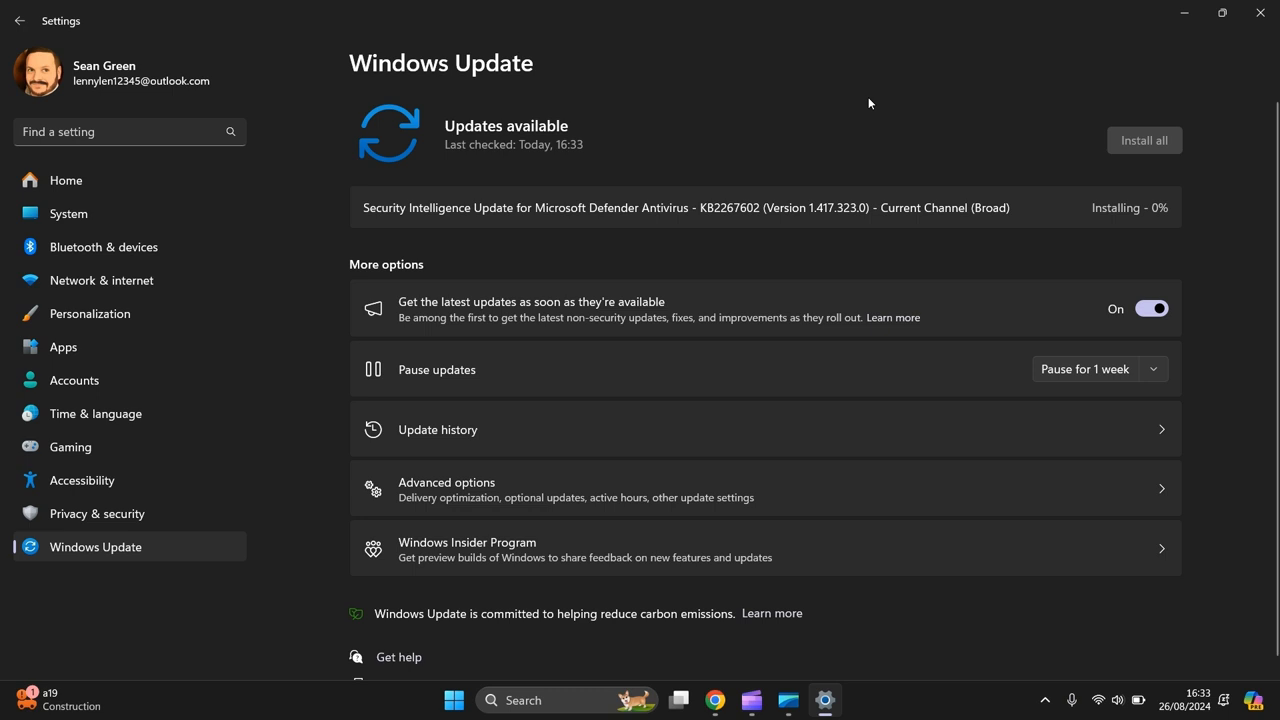
{"action": "mouse_move", "coordinate": [954, 44]}
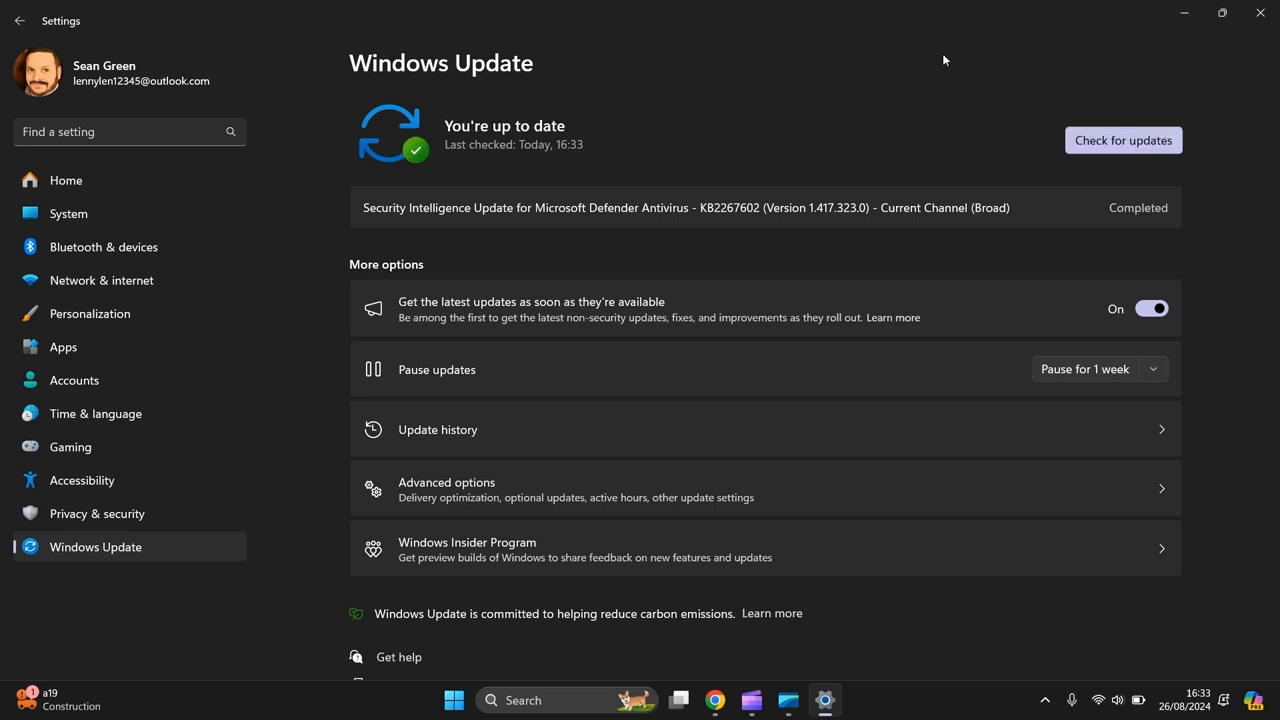
{"action": "mouse_move", "coordinate": [890, 72]}
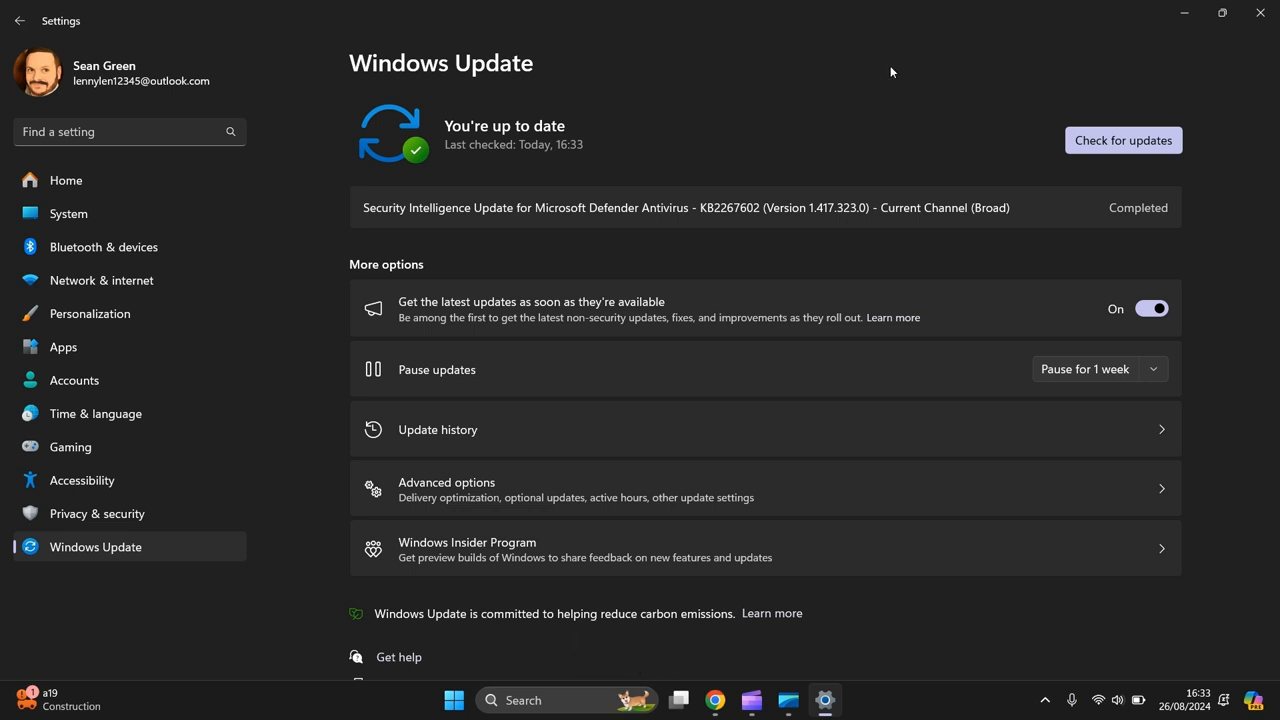